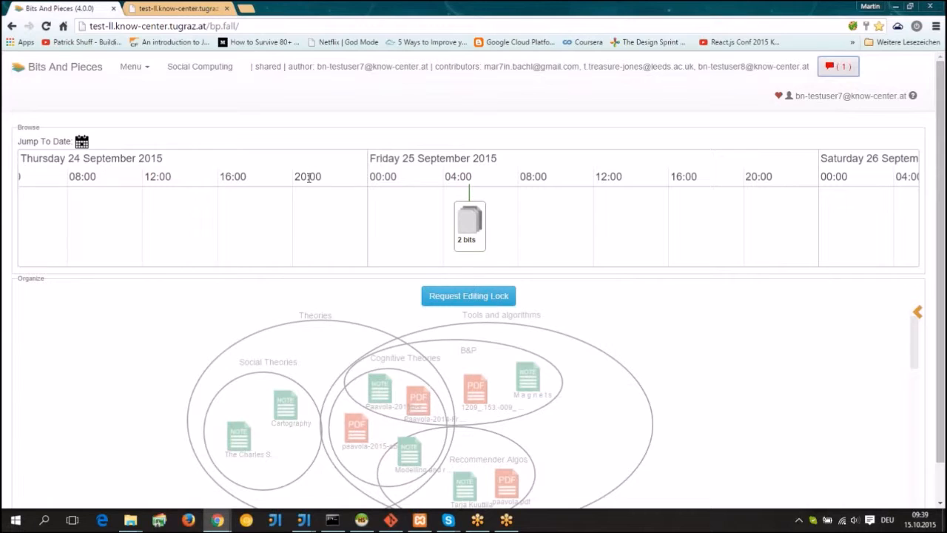
pyautogui.moveTo(227, 164)
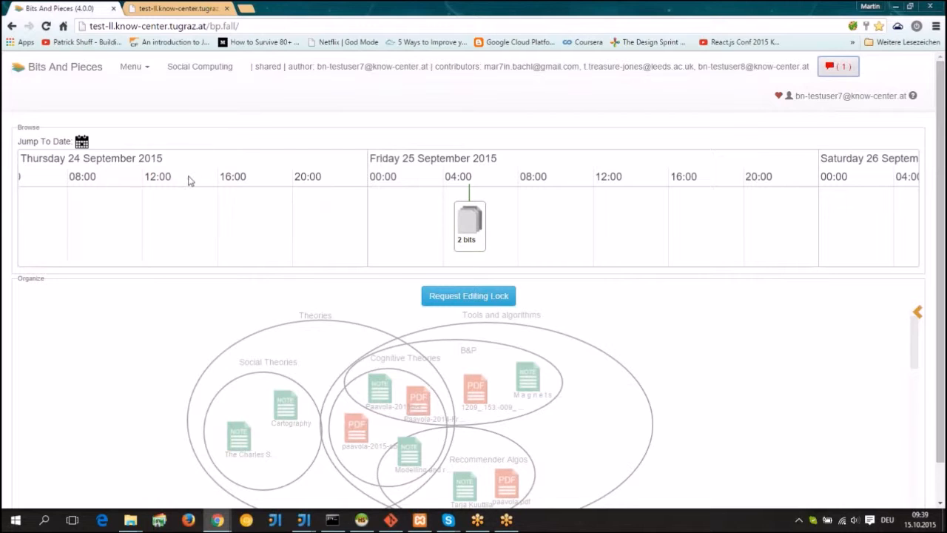
pyautogui.moveTo(469, 295)
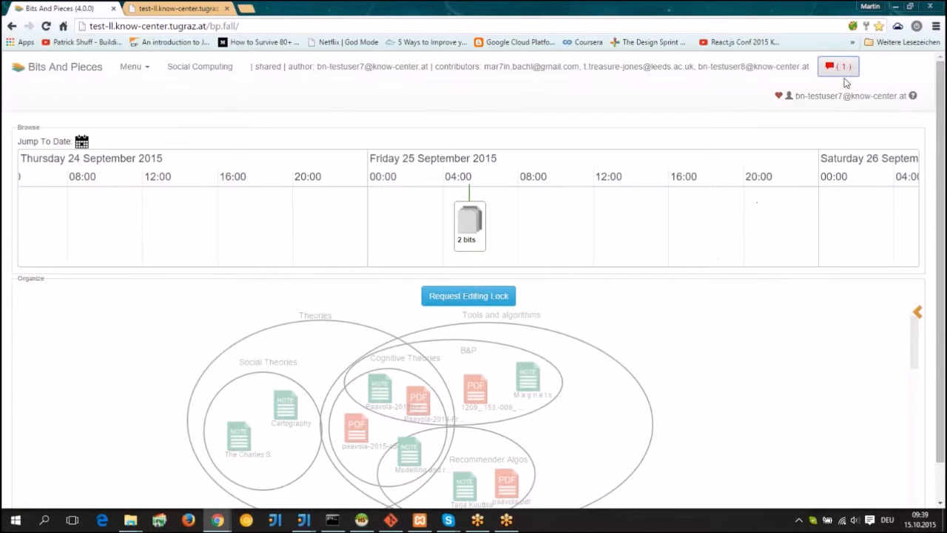
pyautogui.moveTo(832, 66)
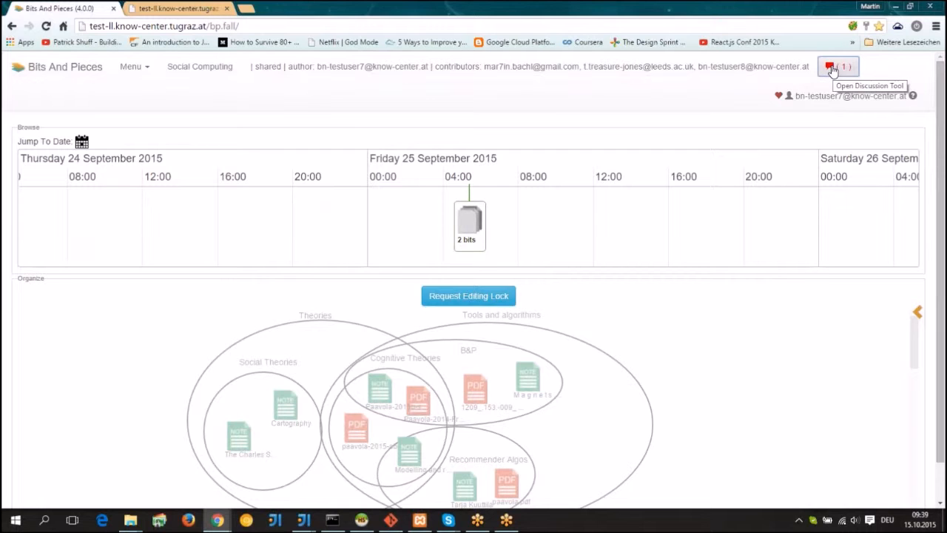
# Step: Show the Social Computing episode's discussions in the Discussion Tool
pyautogui.click(832, 67)
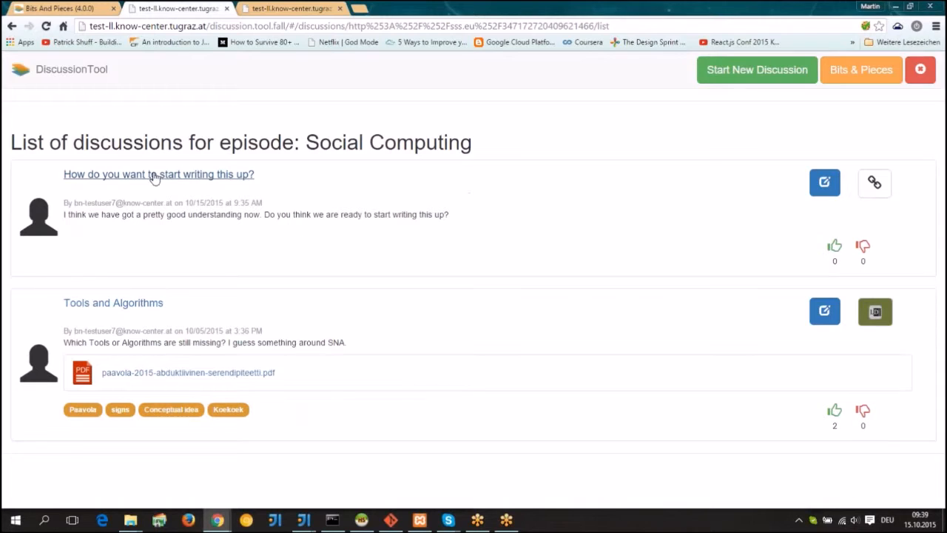
pyautogui.moveTo(727, 100)
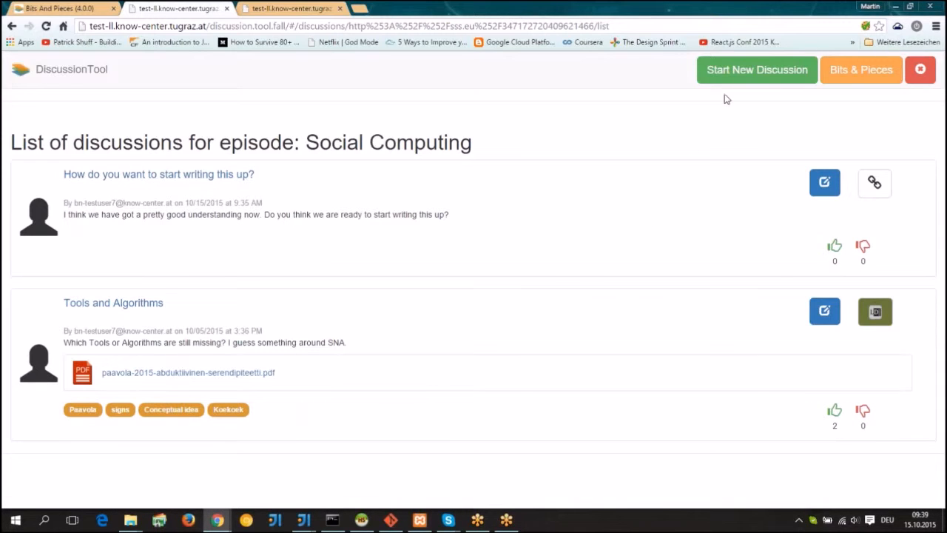
pyautogui.moveTo(260, 170)
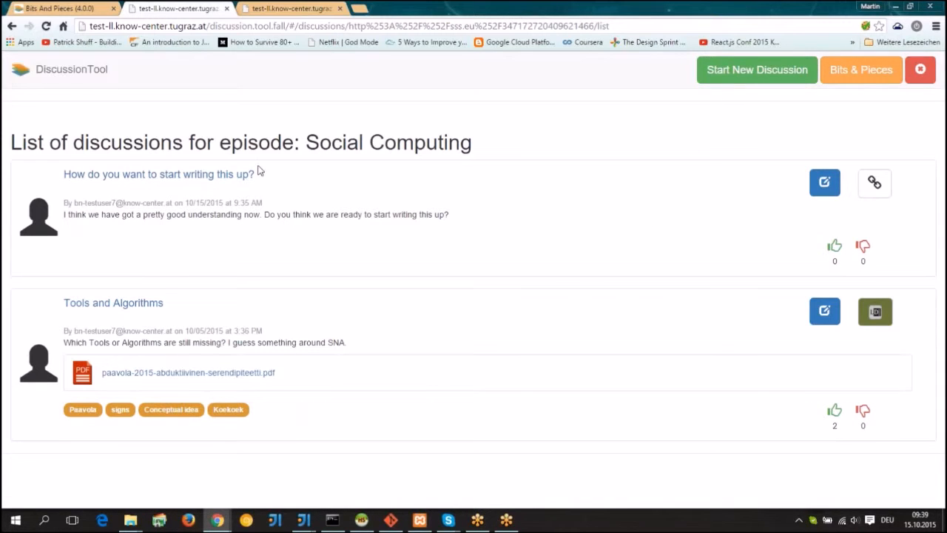
pyautogui.moveTo(806, 244)
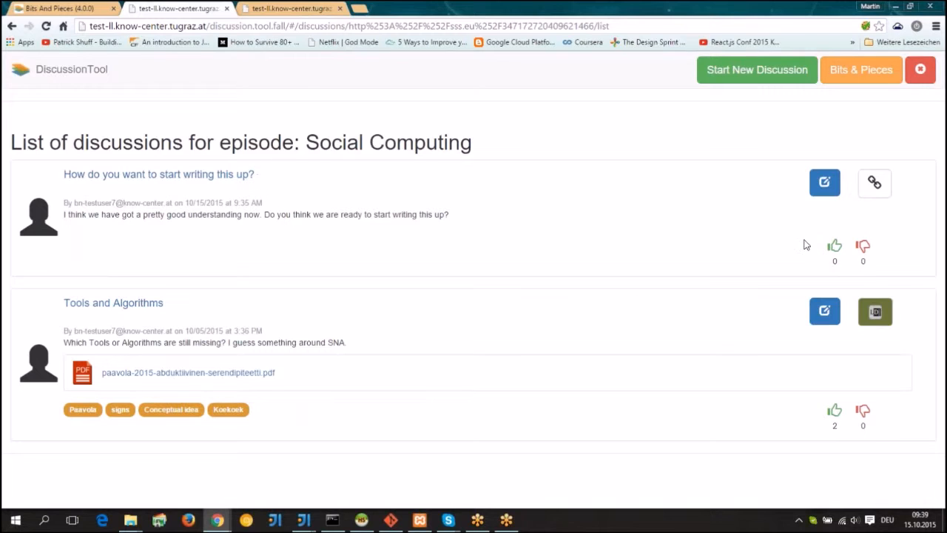
pyautogui.moveTo(875, 183)
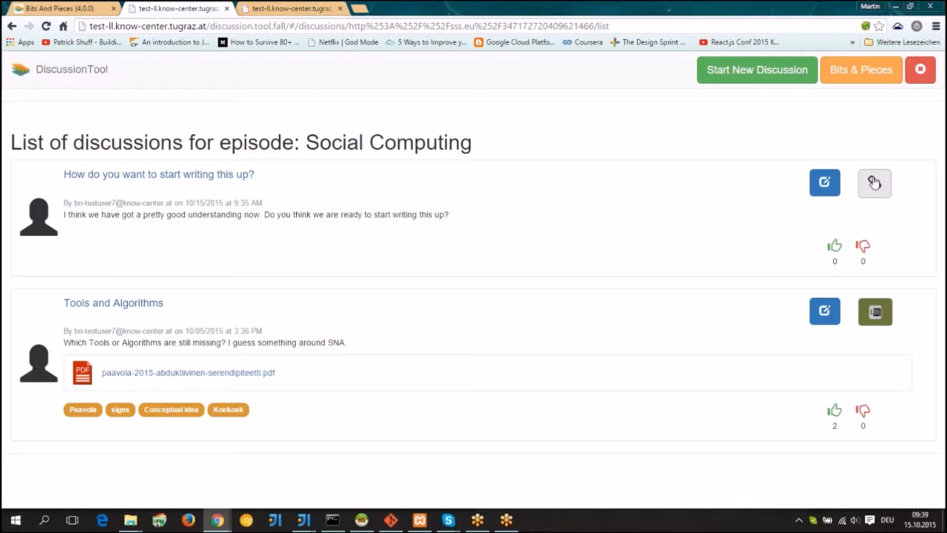
pyautogui.moveTo(152, 178)
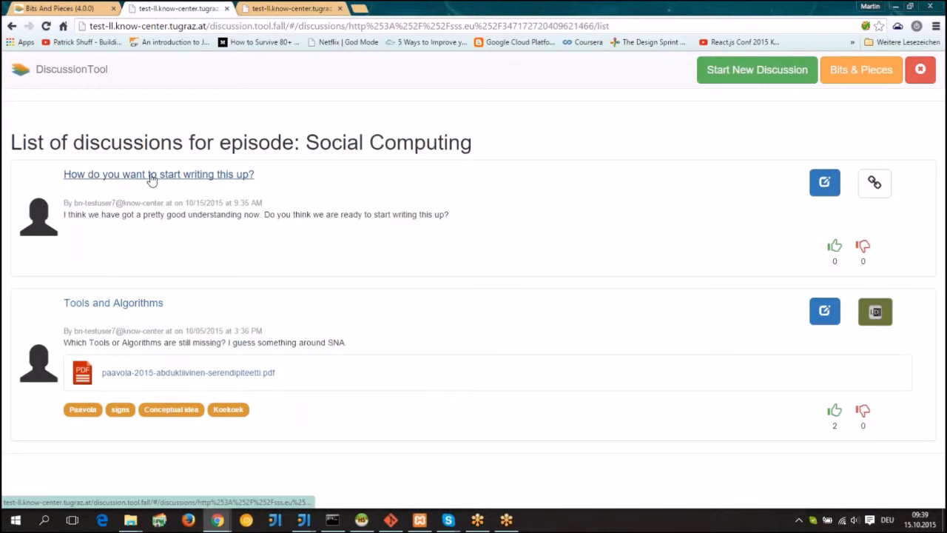
pyautogui.moveTo(204, 182)
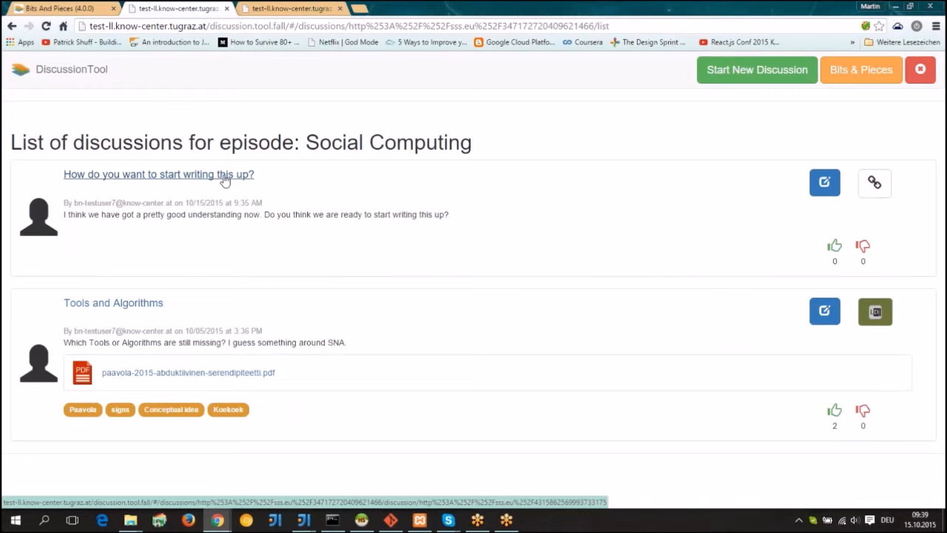
# Step: In 'How do you want to start writing this up?', draft the entry 'Yes let's write this up!'
pyautogui.click(158, 174)
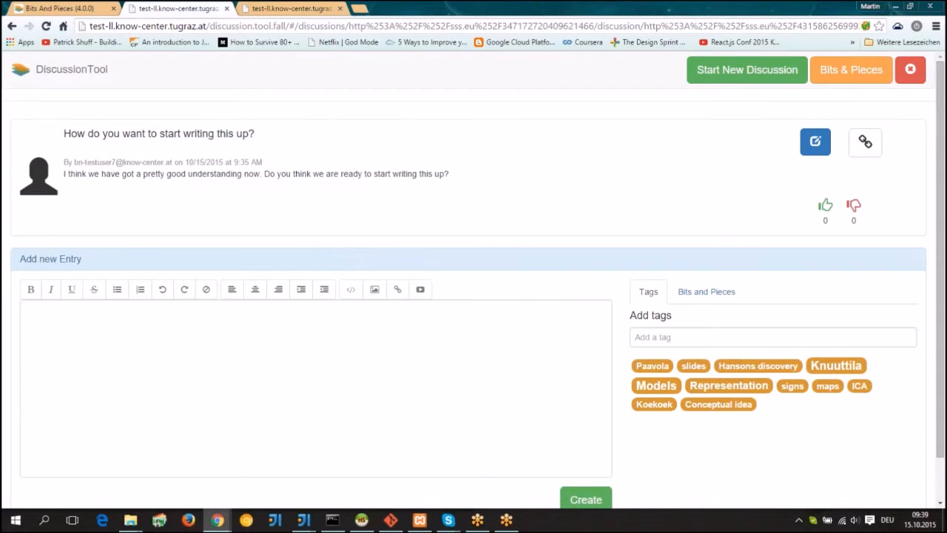
pyautogui.click(297, 369)
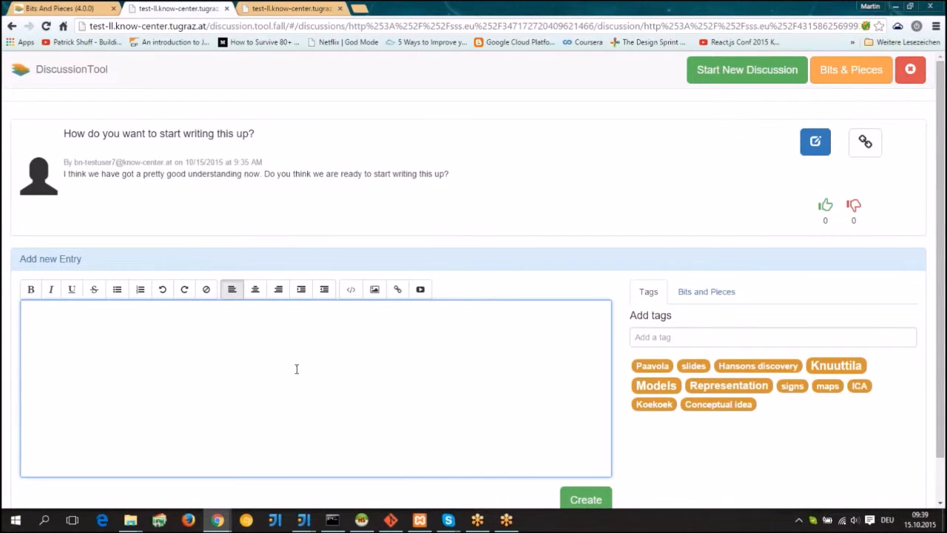
pyautogui.write('Yes let')
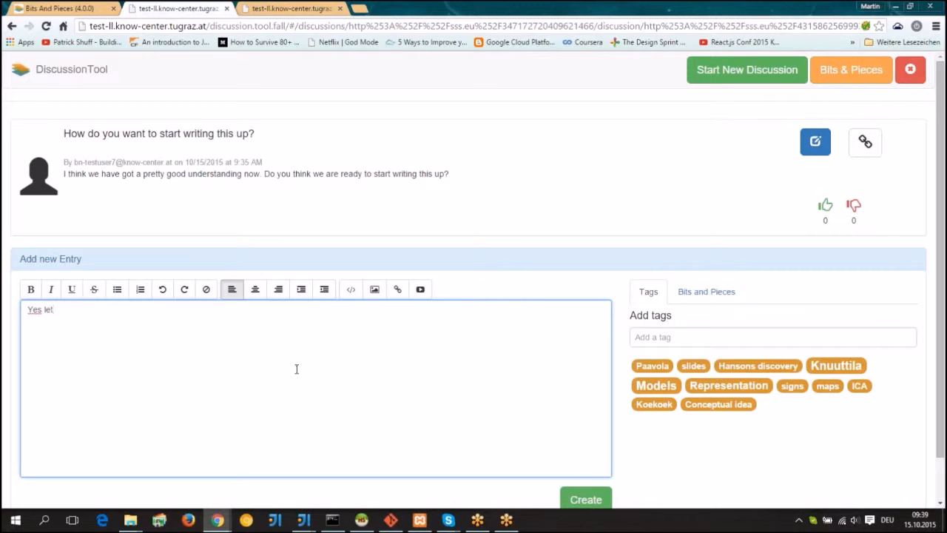
pyautogui.write("'s")
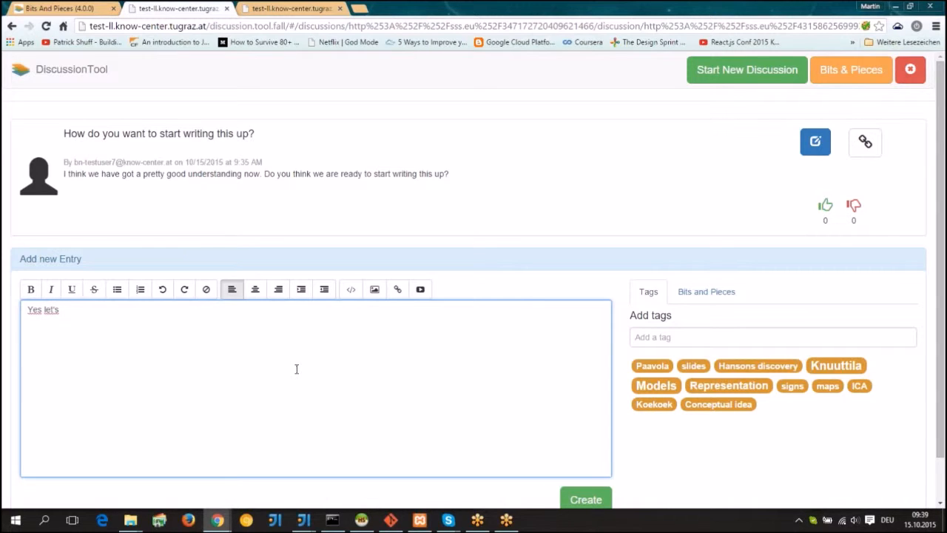
pyautogui.write('write this up')
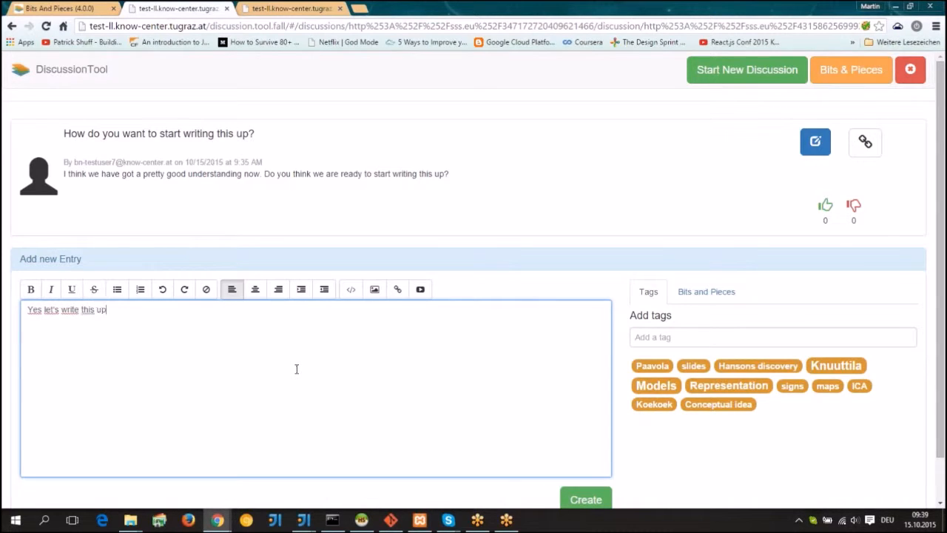
pyautogui.write('!')
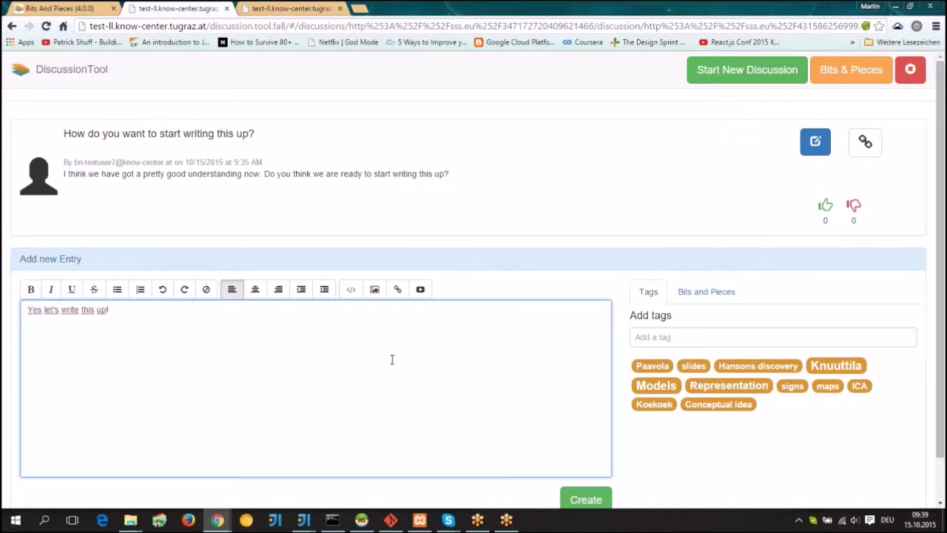
pyautogui.scroll(-3)
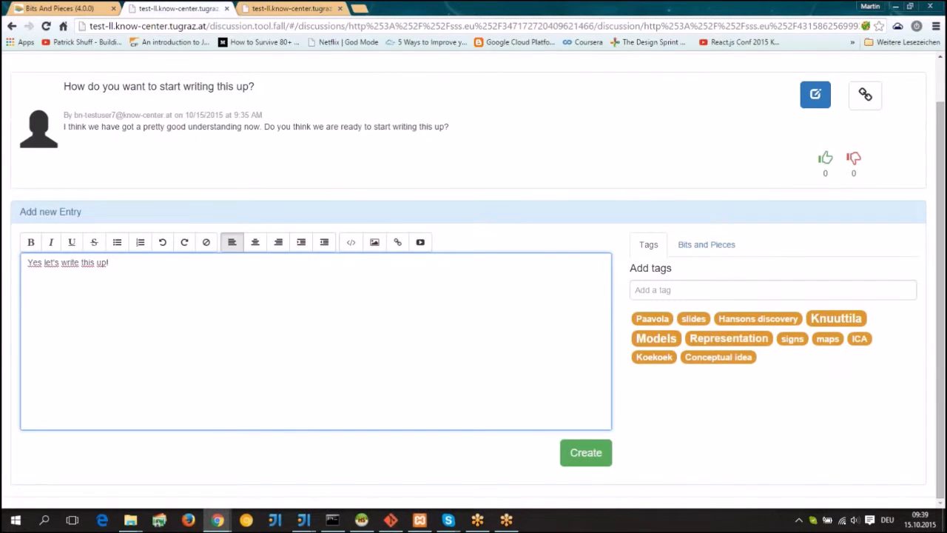
# Step: Tag the reply 'Writing' and attach five Theories documents, including the Paavola papers and Cartography
pyautogui.click(772, 291)
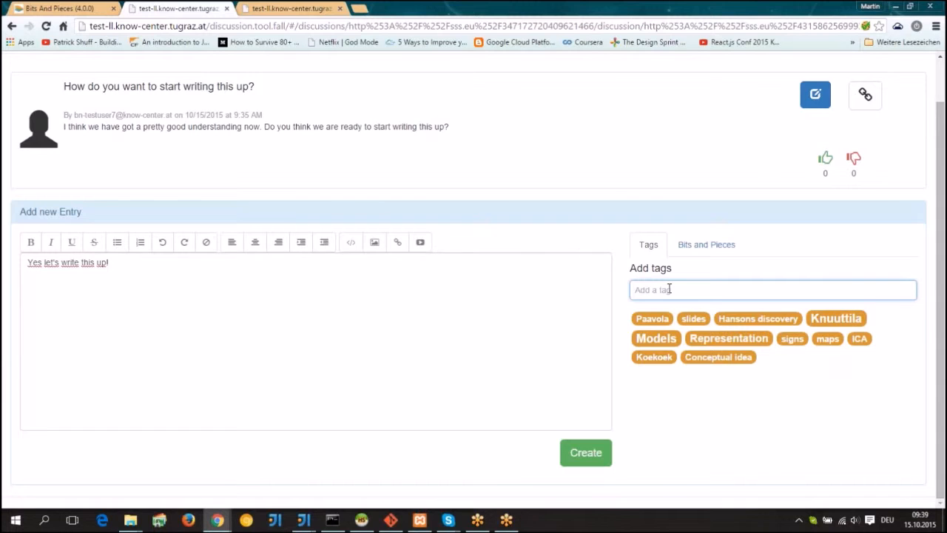
pyautogui.write('Writin')
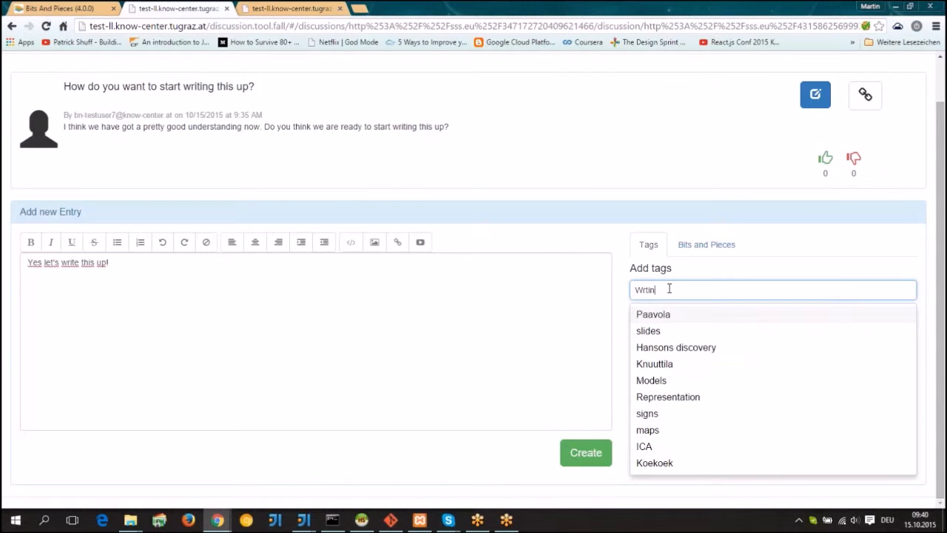
pyautogui.write('Writing')
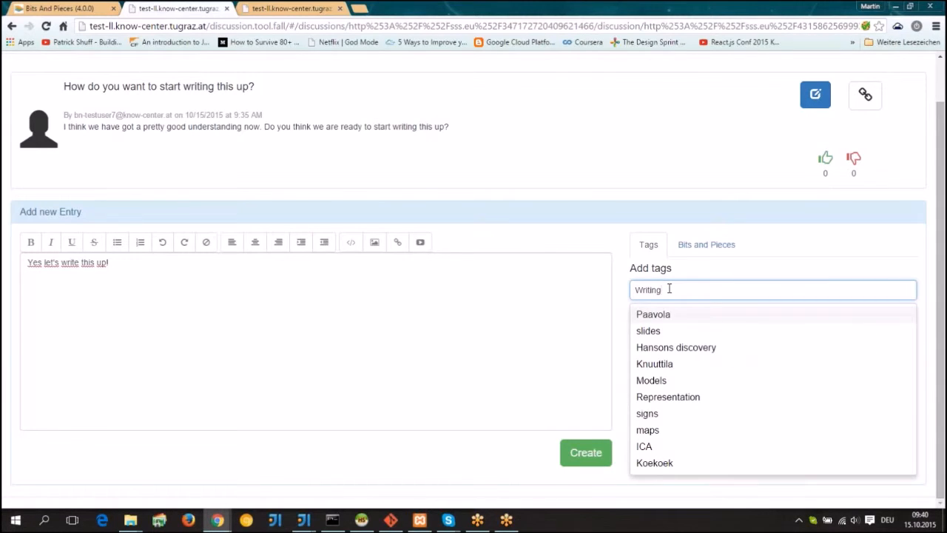
pyautogui.click(706, 244)
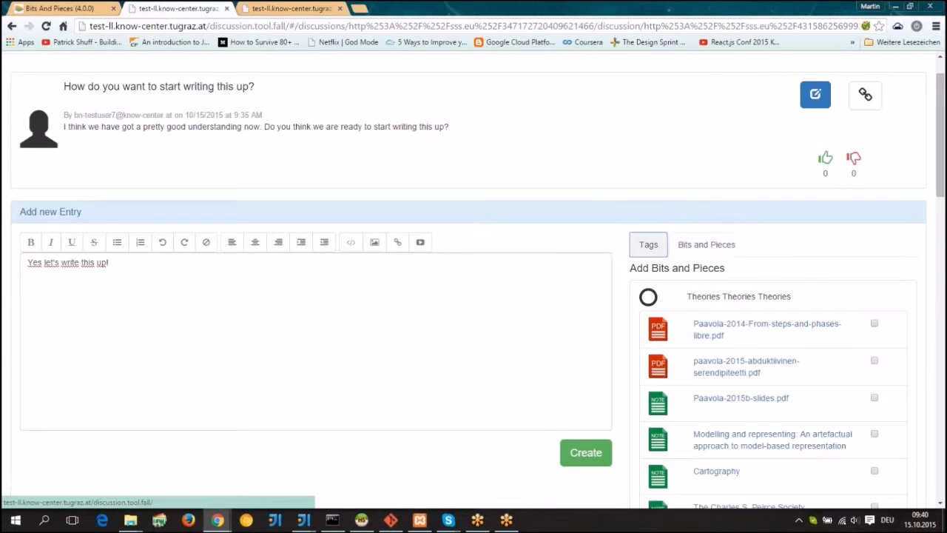
pyautogui.scroll(-3)
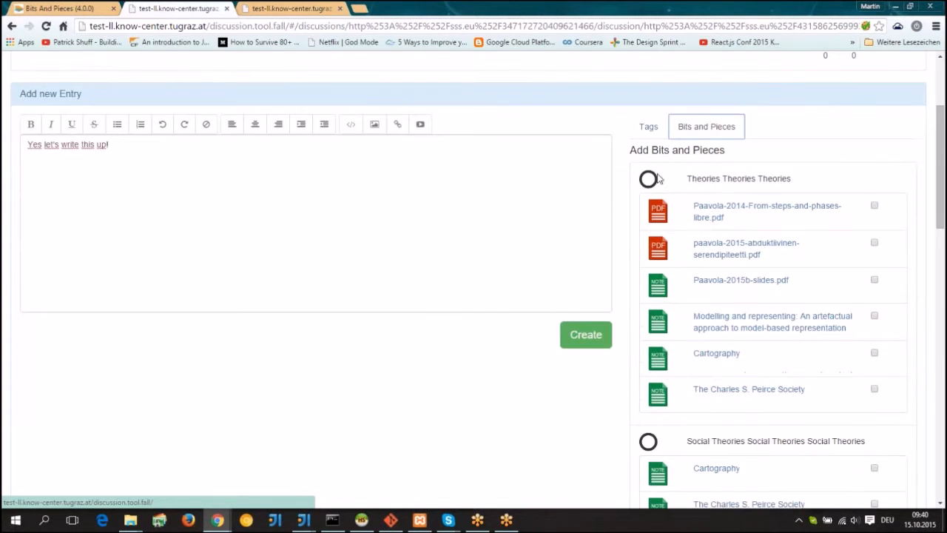
pyautogui.scroll(-3)
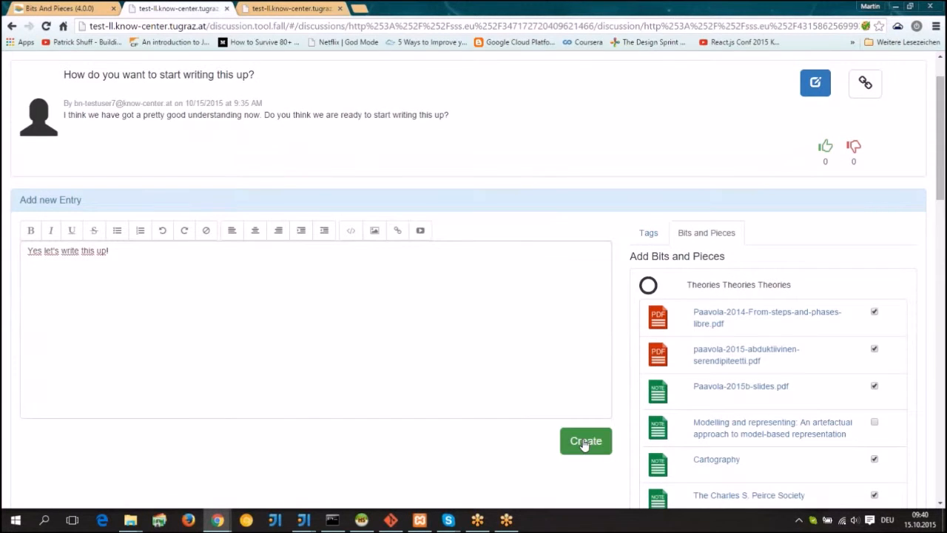
# Step: Post the reply and scroll through the living document list to reach the creation form
pyautogui.click(586, 441)
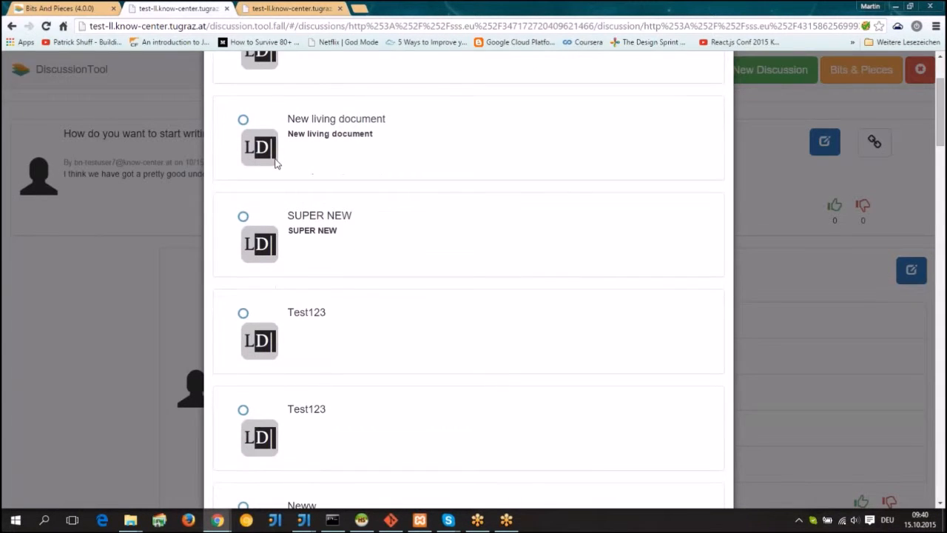
pyautogui.scroll(-3)
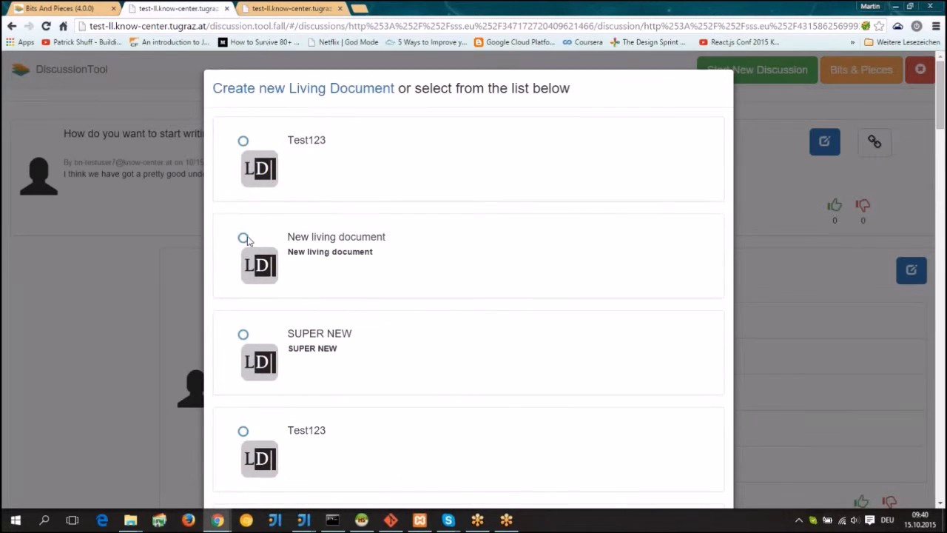
pyautogui.scroll(-3)
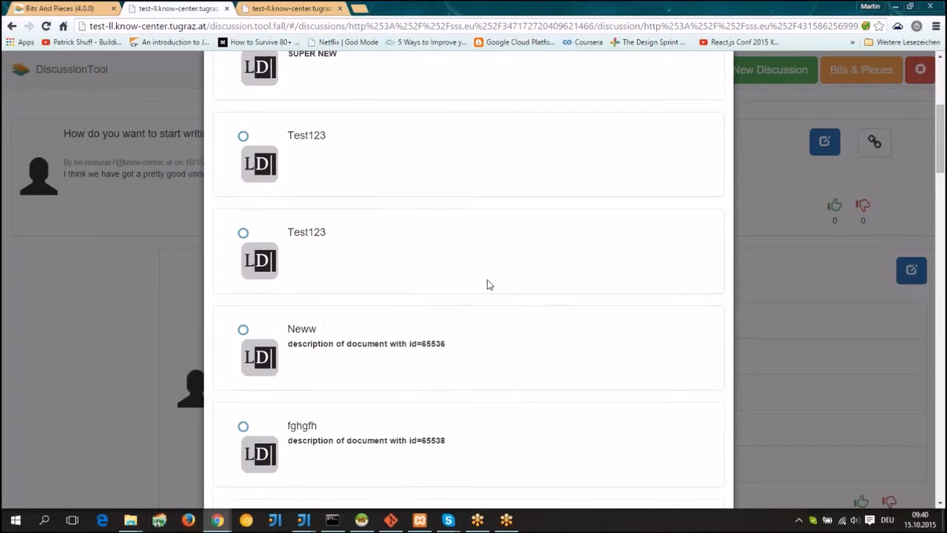
pyautogui.scroll(-3)
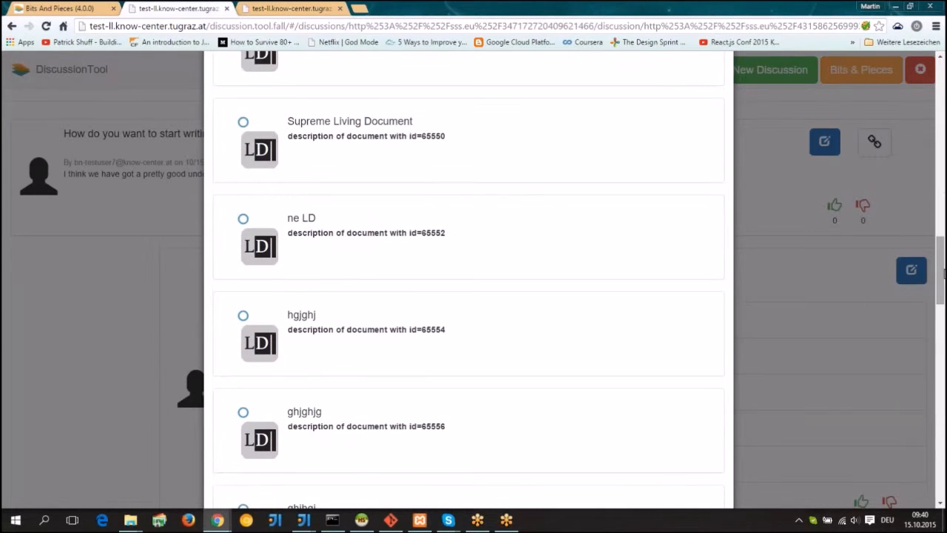
pyautogui.scroll(-3)
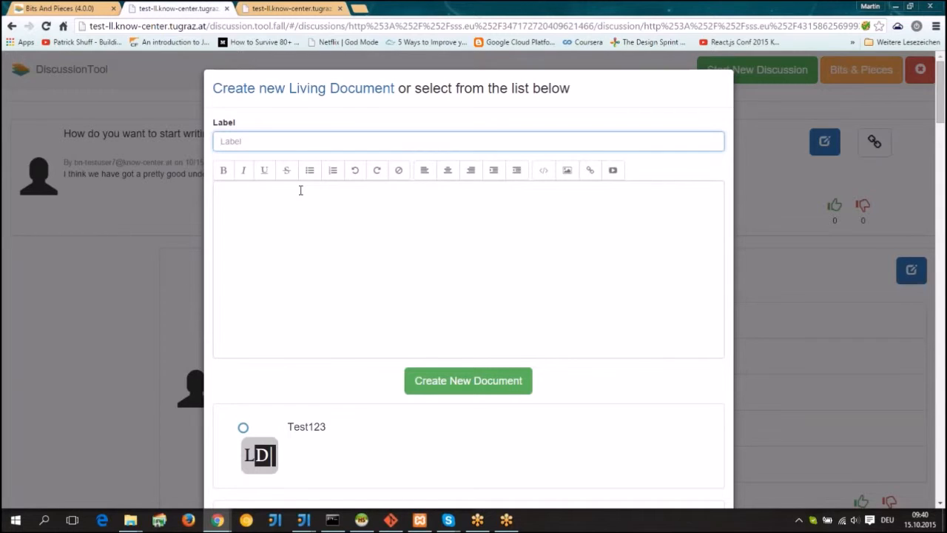
# Step: Create the living document 'Writing this up!' with a required short description
pyautogui.write('Writing this up!')
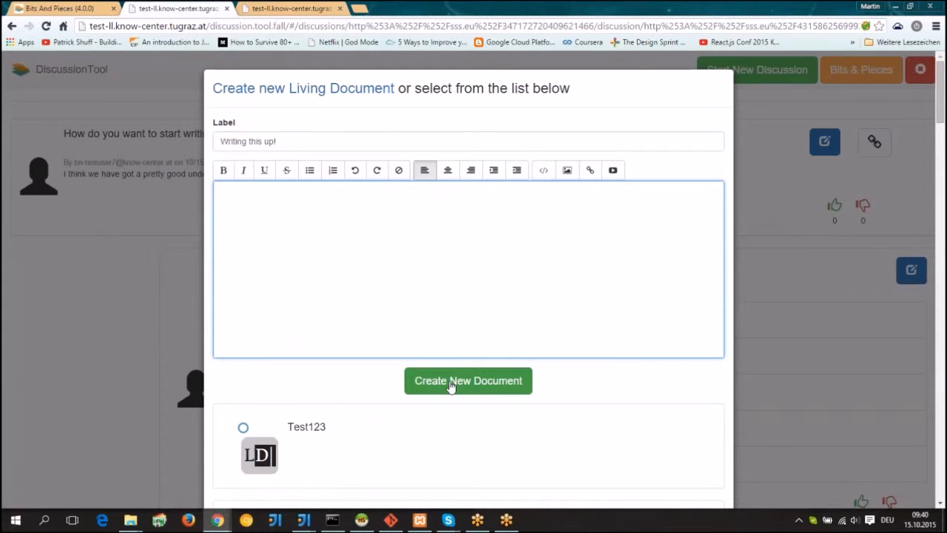
pyautogui.click(468, 380)
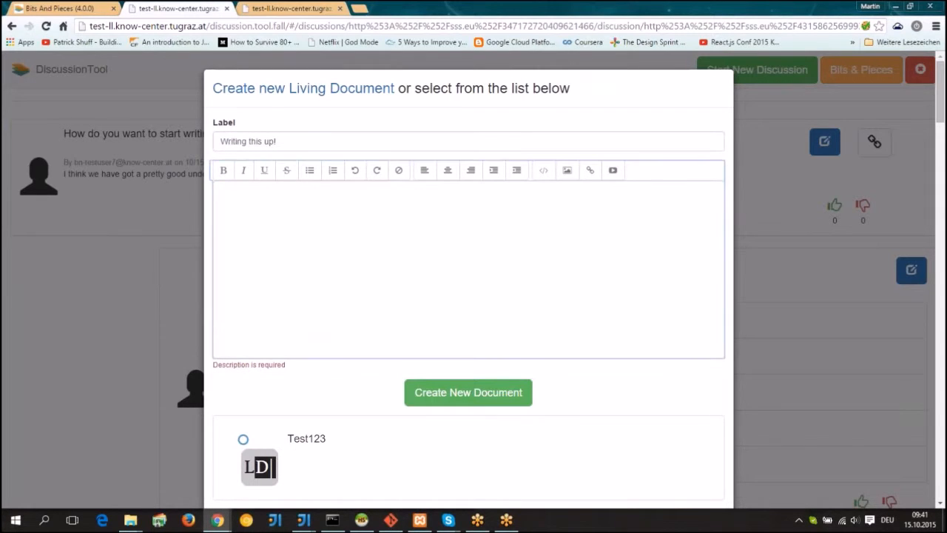
pyautogui.click(477, 256)
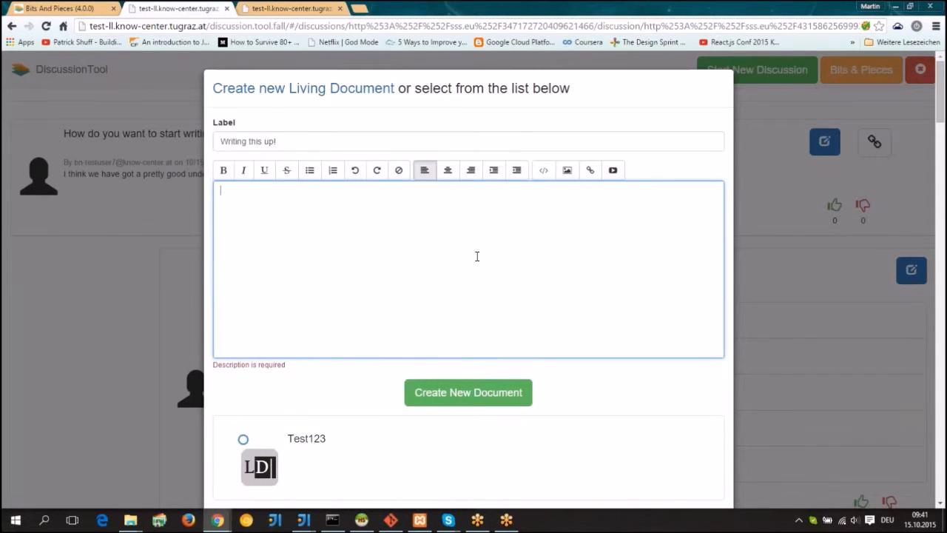
pyautogui.write('This is out')
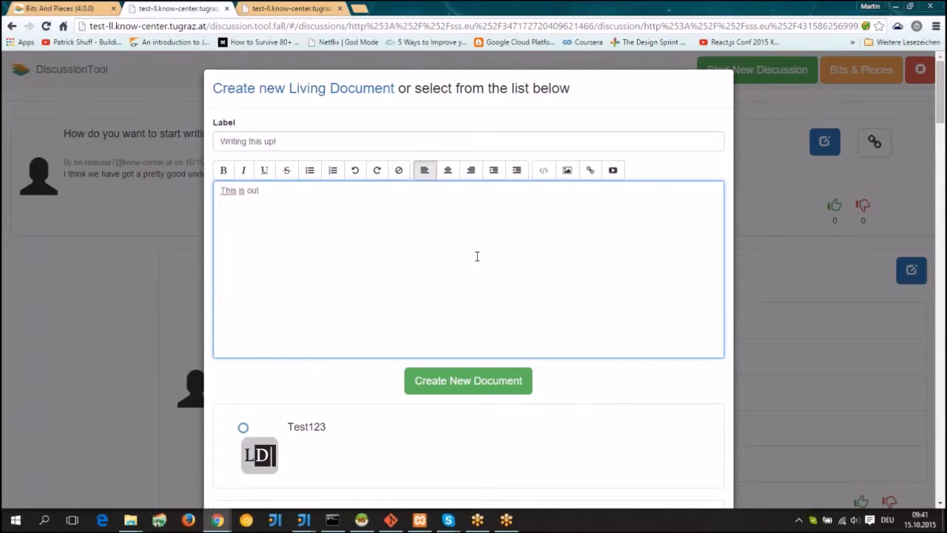
pyautogui.write("Living document's")
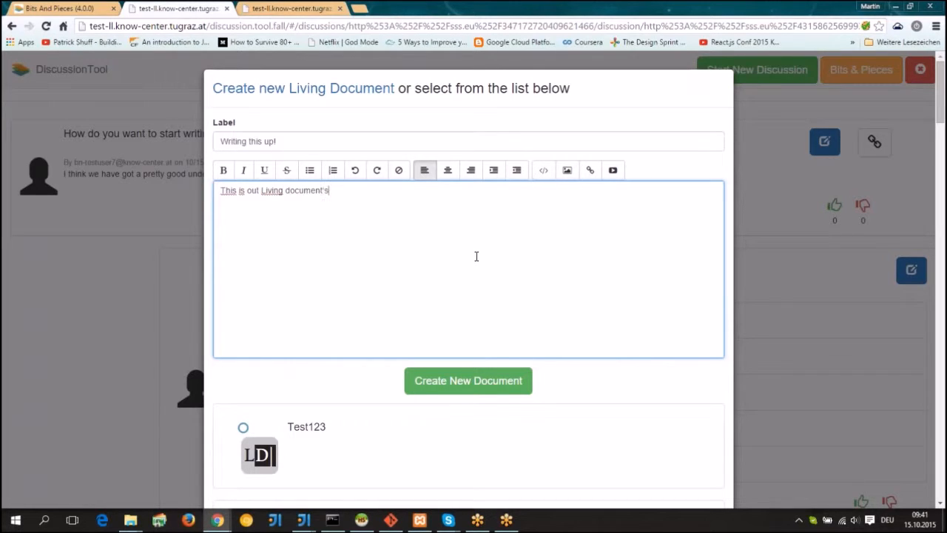
pyautogui.write('description')
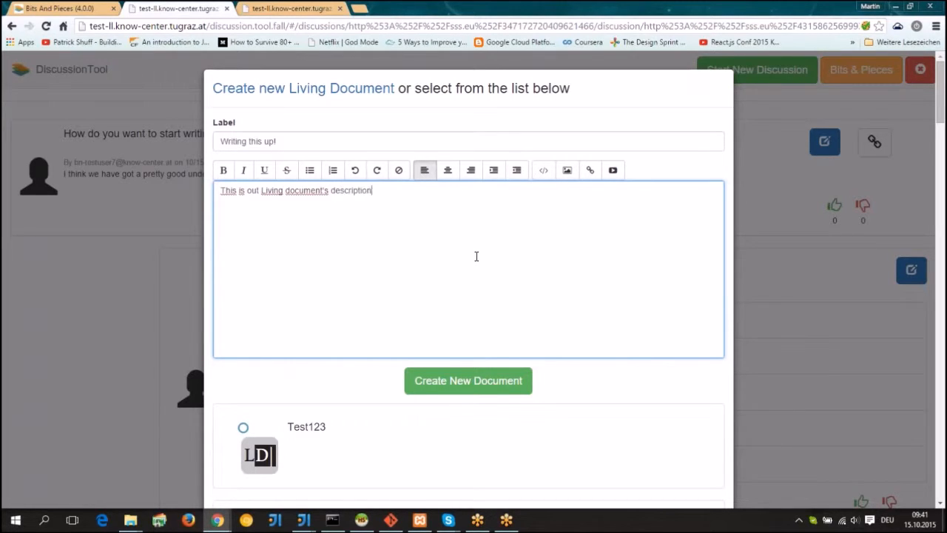
pyautogui.click(468, 380)
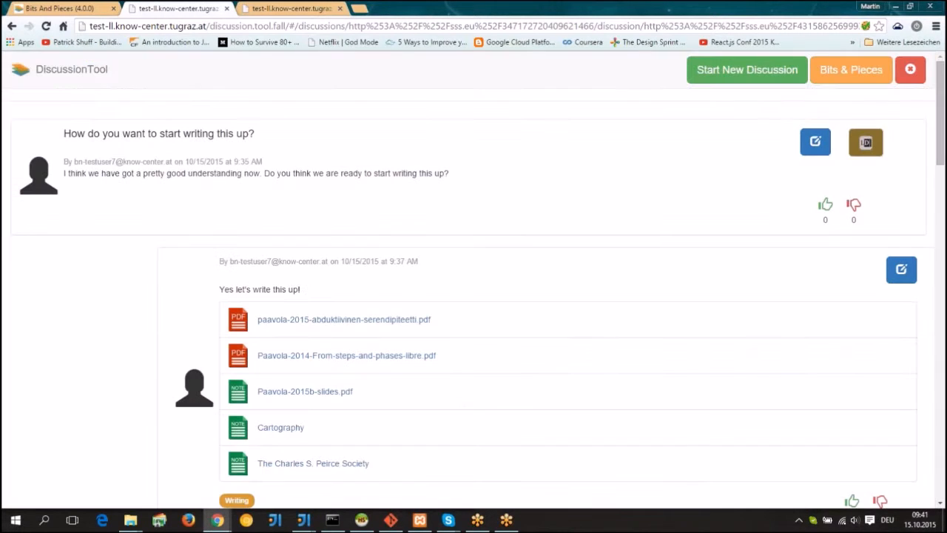
pyautogui.moveTo(847, 167)
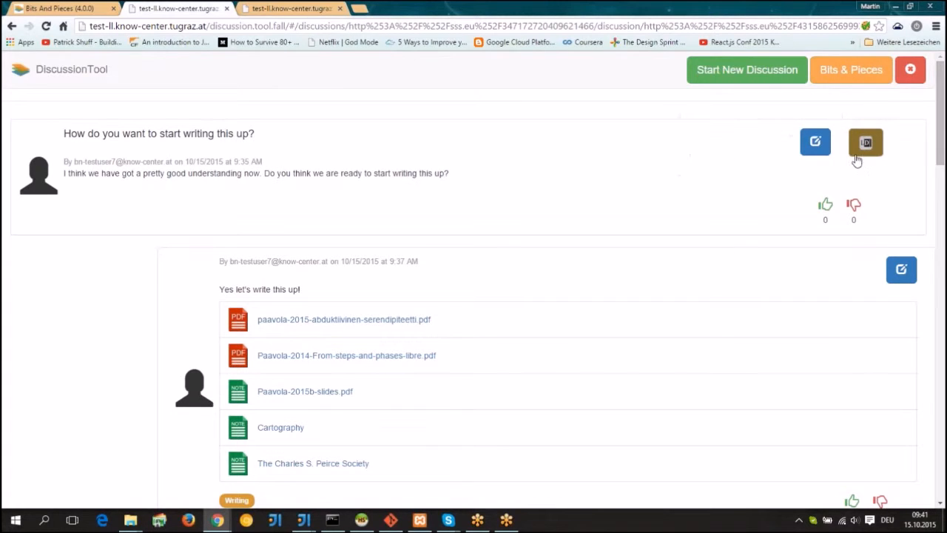
# Step: Open the linked 'Writing this up!' living document from the discussion's Living Document button
pyautogui.click(865, 142)
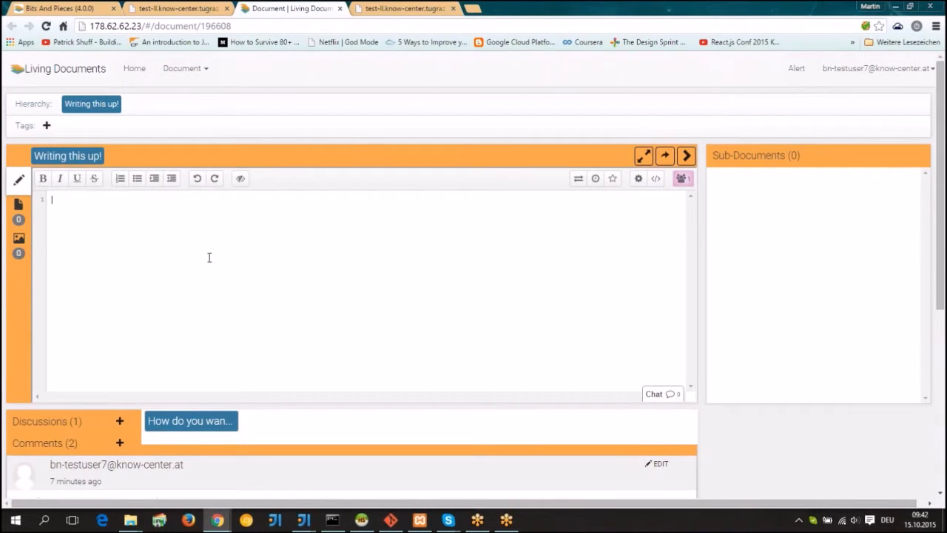
# Step: Check the linked reply, then type 'Writing up the document' into the document editor
pyautogui.scroll(-3)
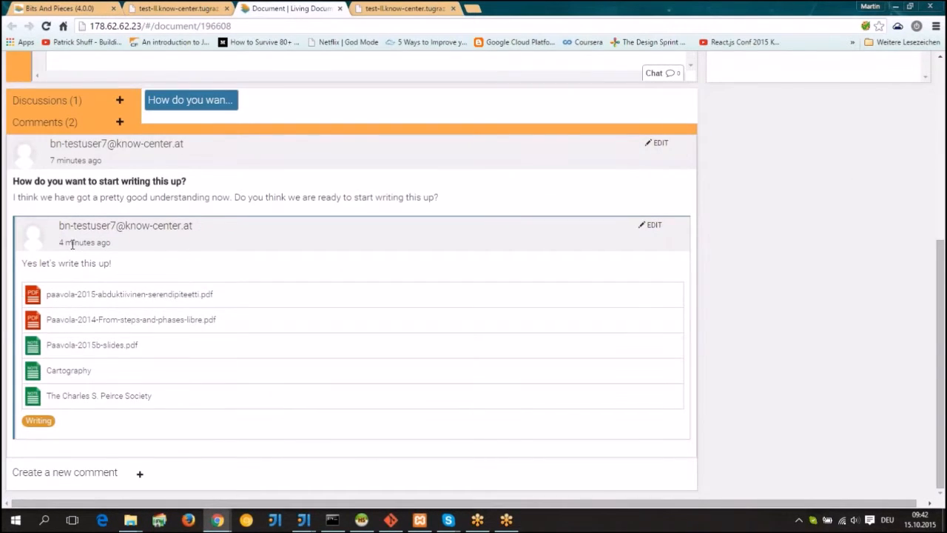
pyautogui.moveTo(141, 410)
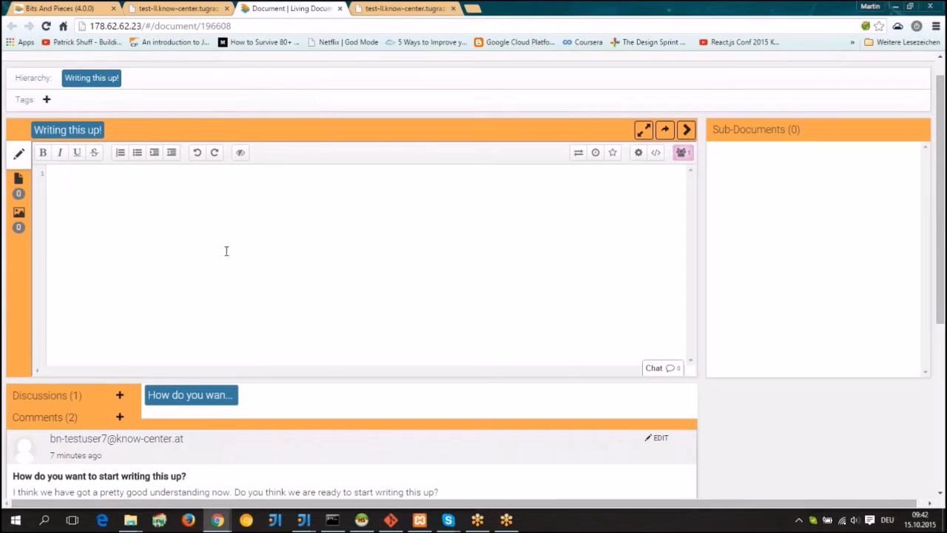
pyautogui.write('Writing up!')
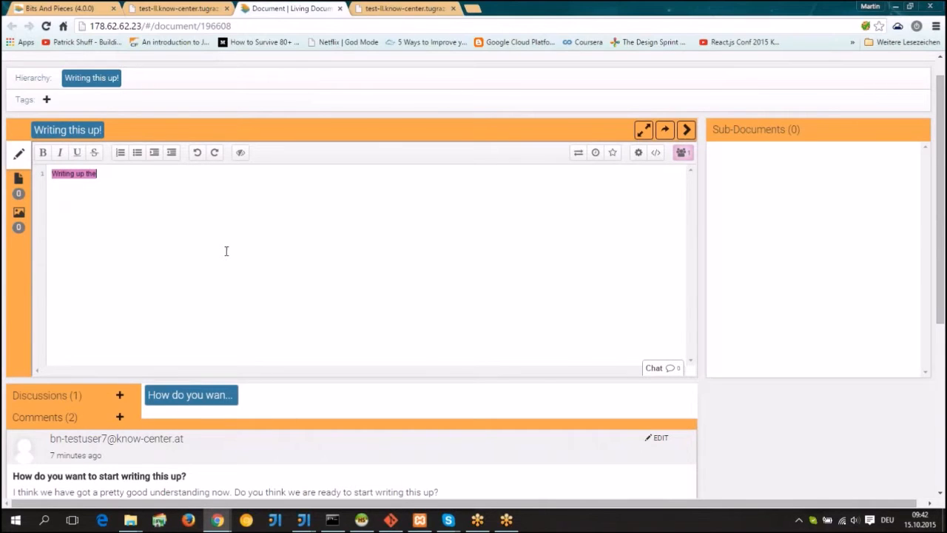
pyautogui.write('document')
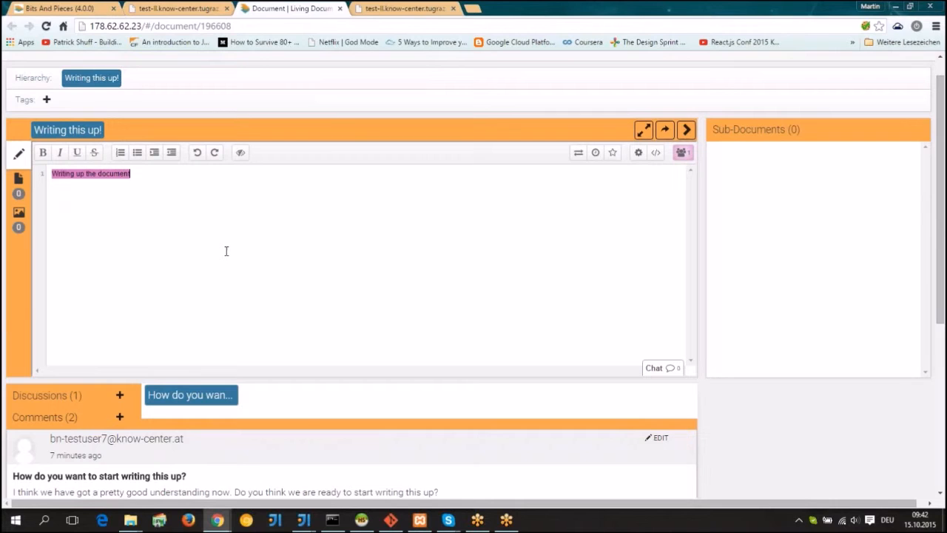
pyautogui.moveTo(169, 230)
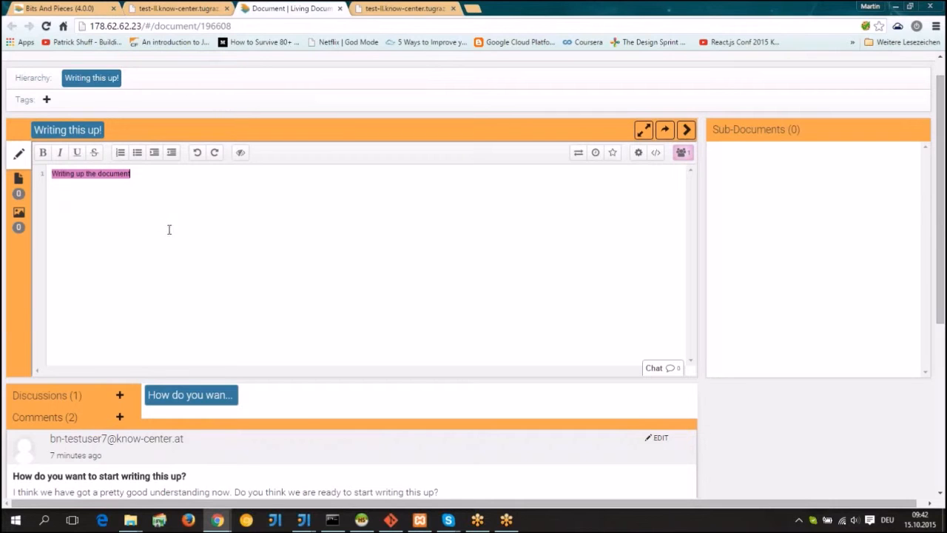